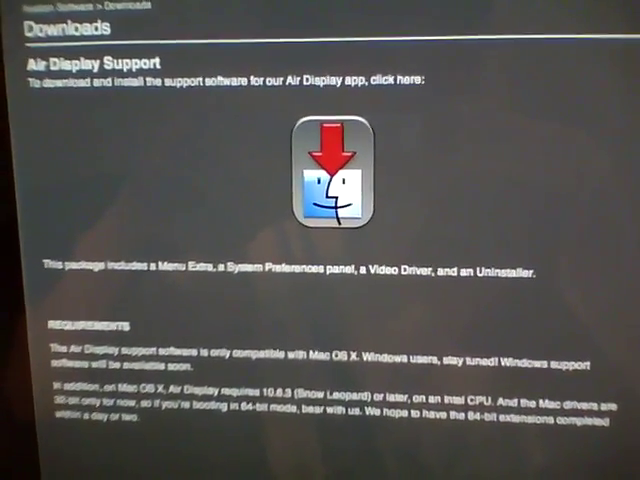
# Download the Air Display support software from the Air Display Support downloads page.
pyautogui.click(270, 162)
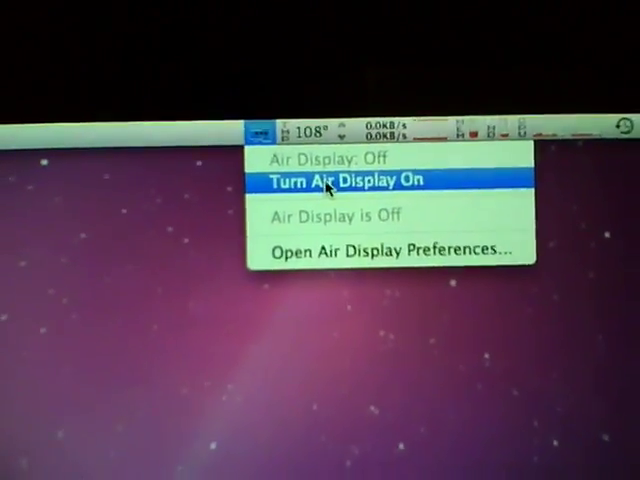
# Choose Turn Air Display On from the Air Display menu bar icon.
pyautogui.click(345, 180)
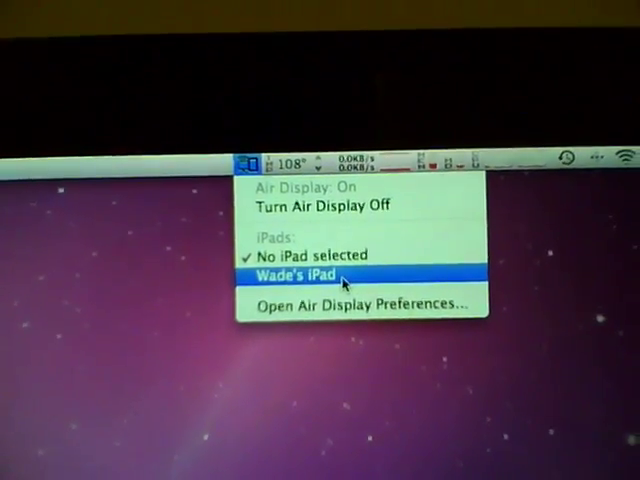
# Select the iPad listed under iPads in the Air Display menu.
pyautogui.click(300, 275)
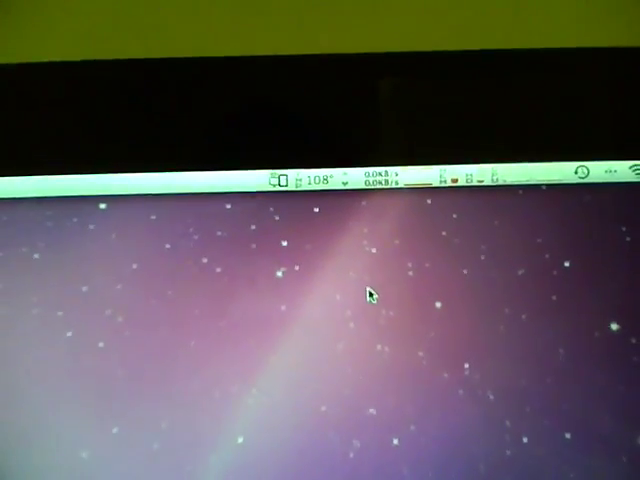